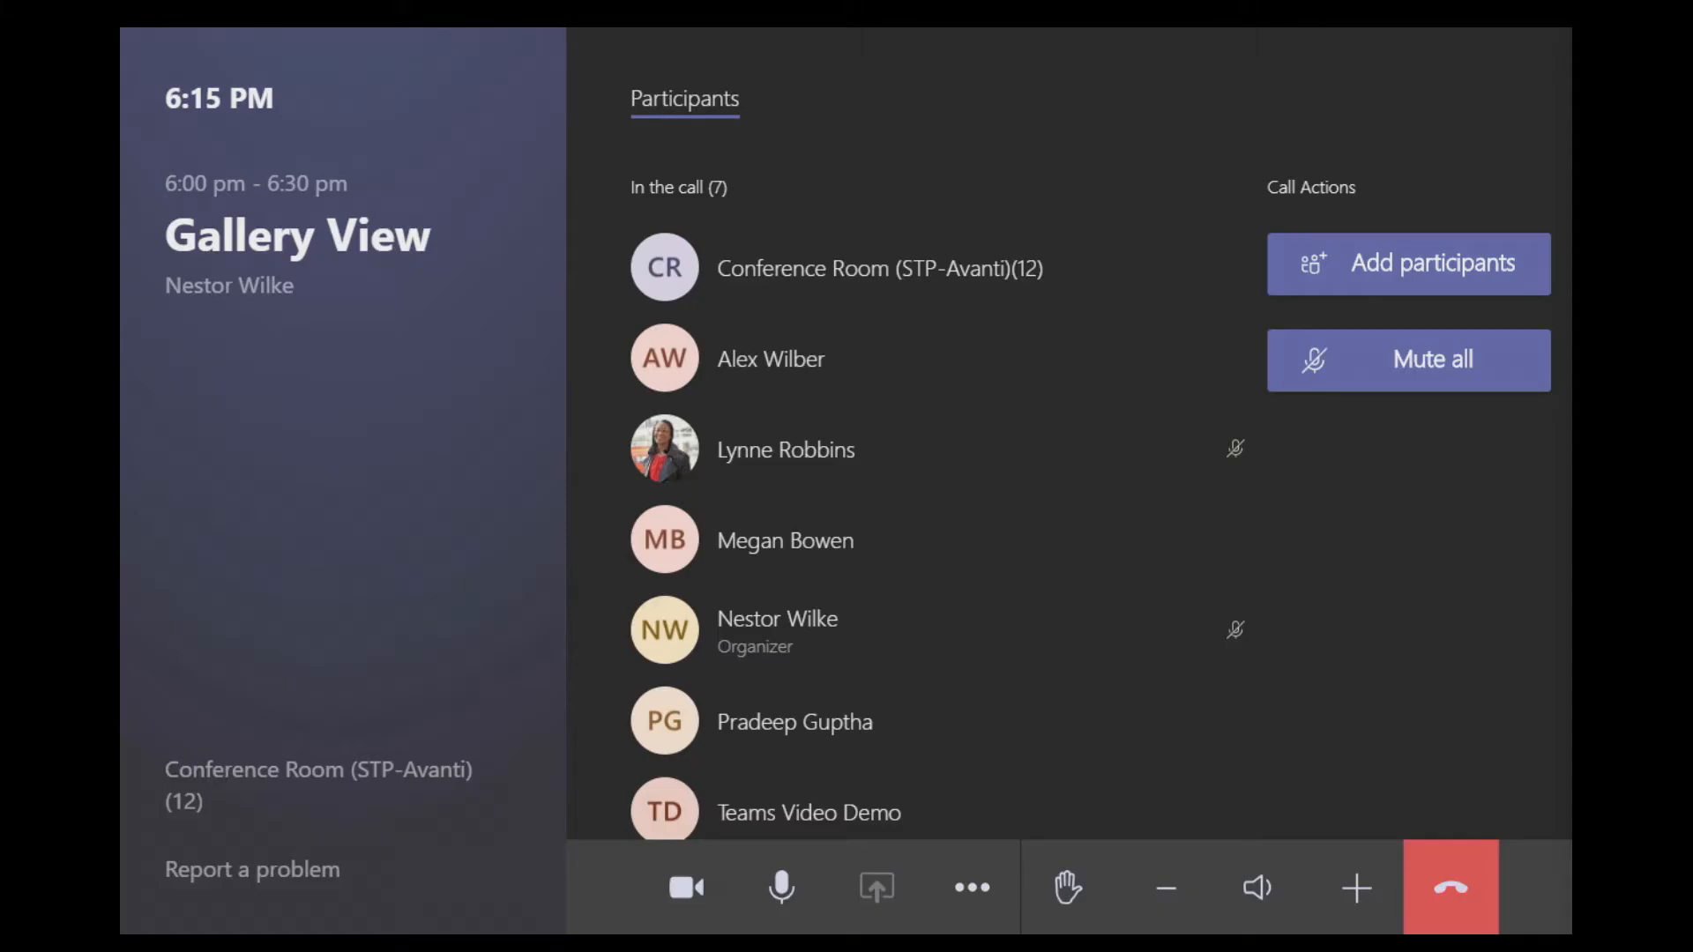
Step: Start sharing content so the Change Layout control becomes available in the call bar
{"action": "left_click", "coordinate": [970, 886]}
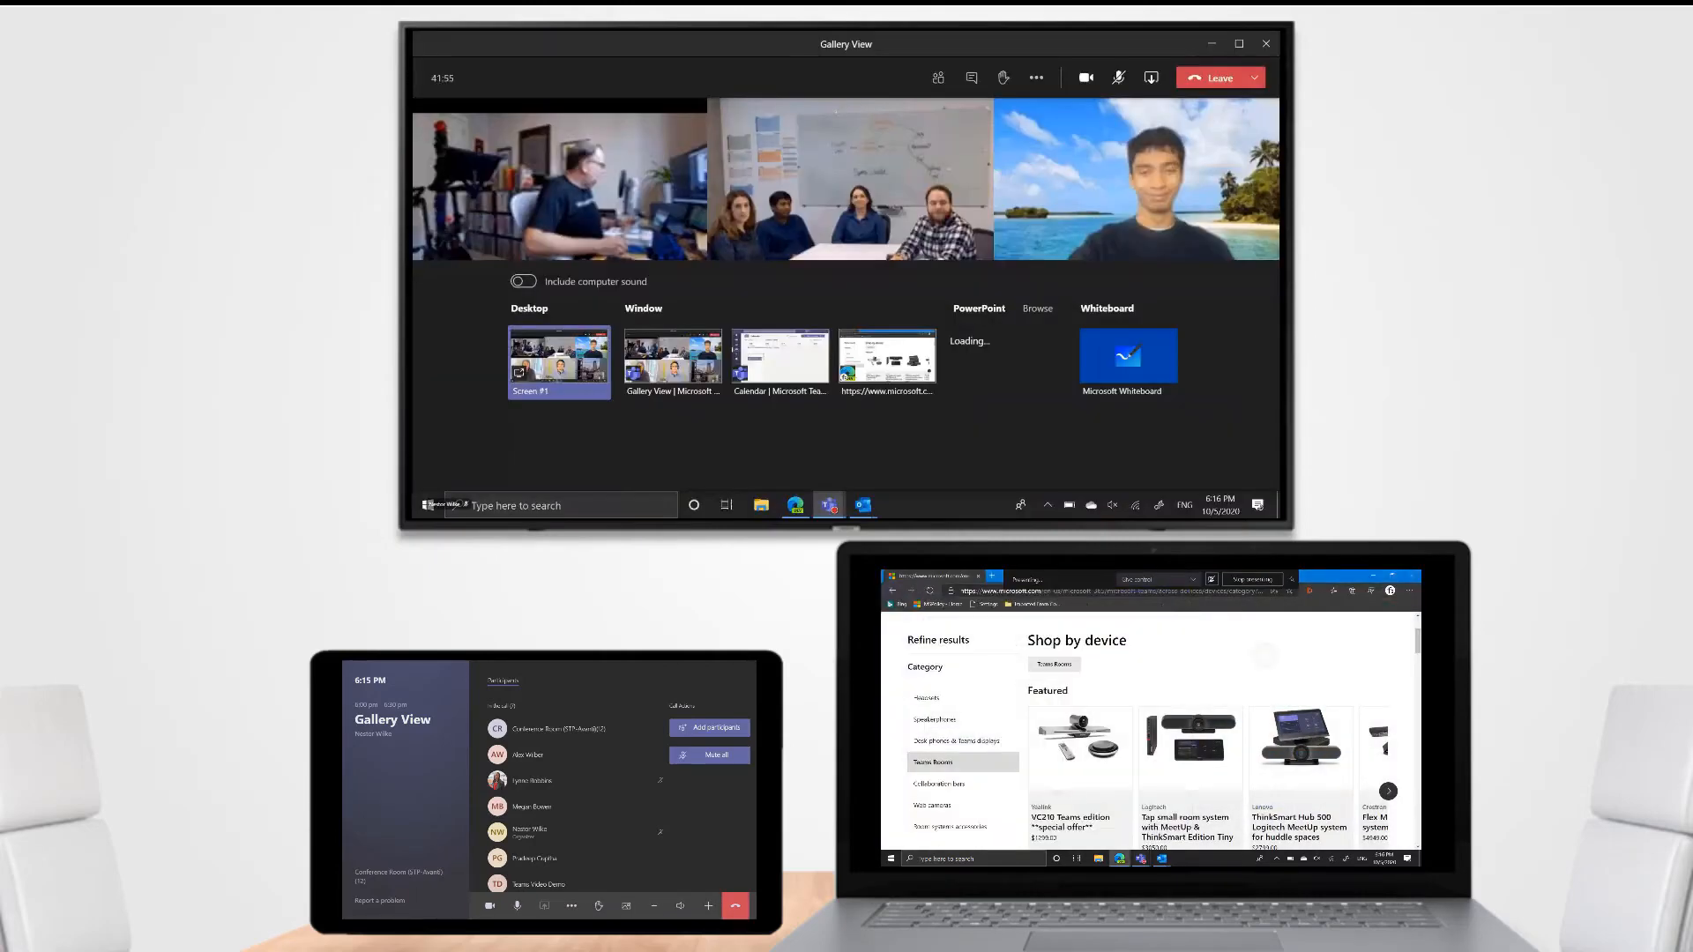
{"action": "left_click", "coordinate": [885, 356]}
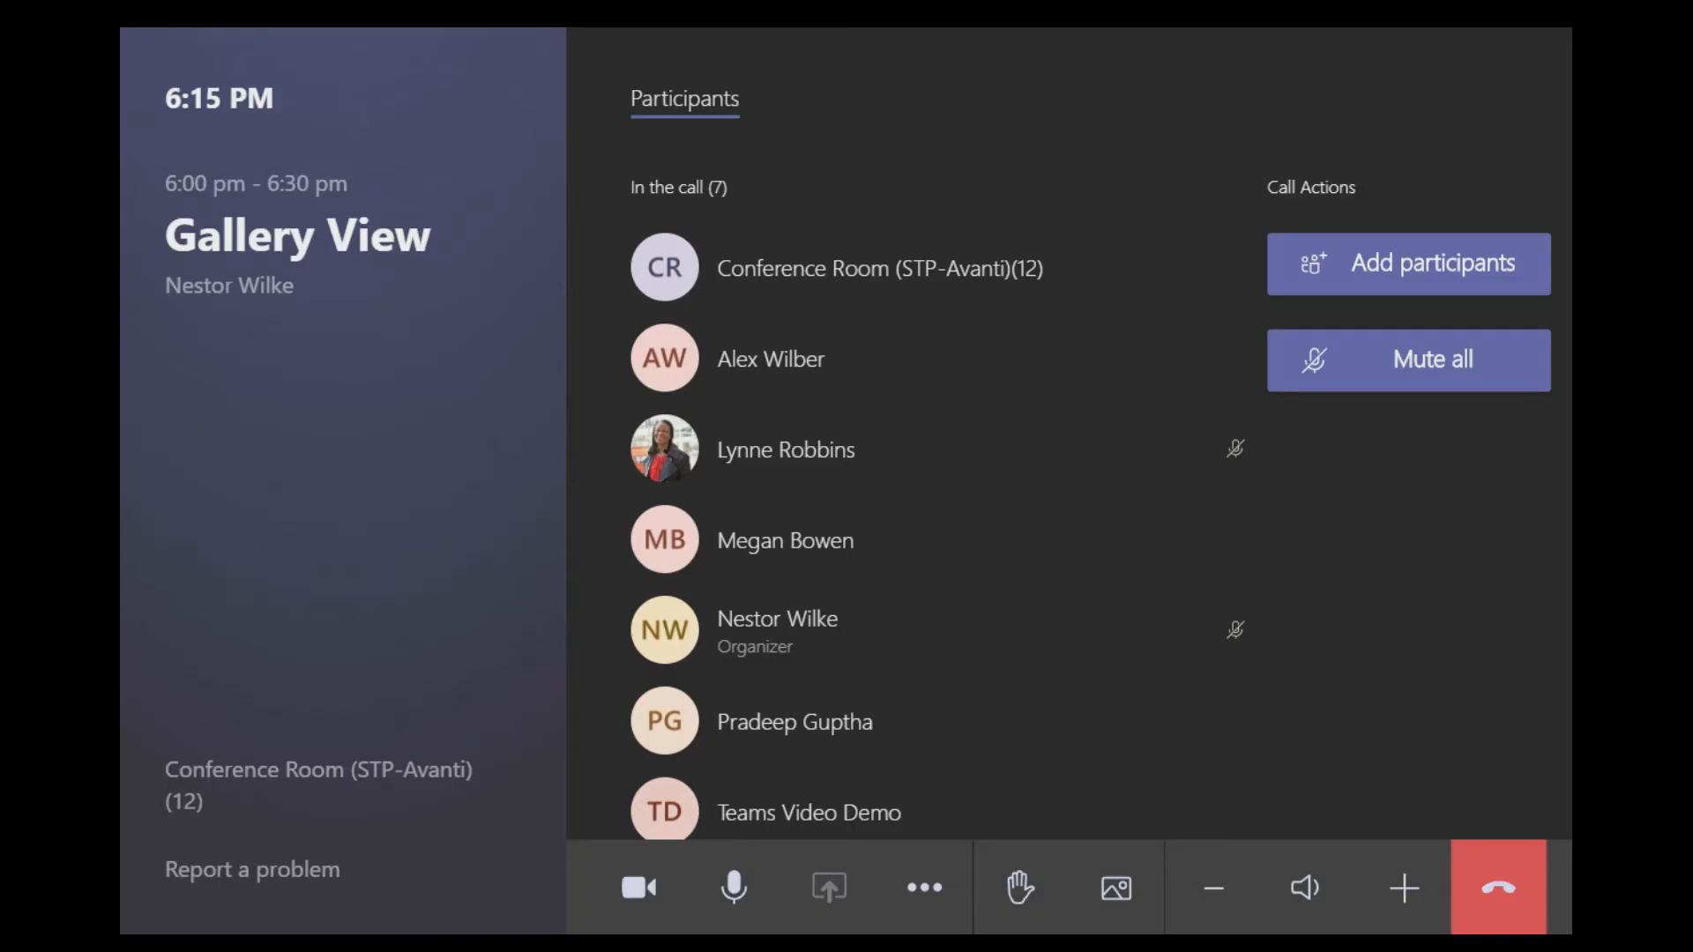
Step: Switch the meeting to Combined view and bring the layout chooser back up
{"action": "left_click", "coordinate": [1116, 888]}
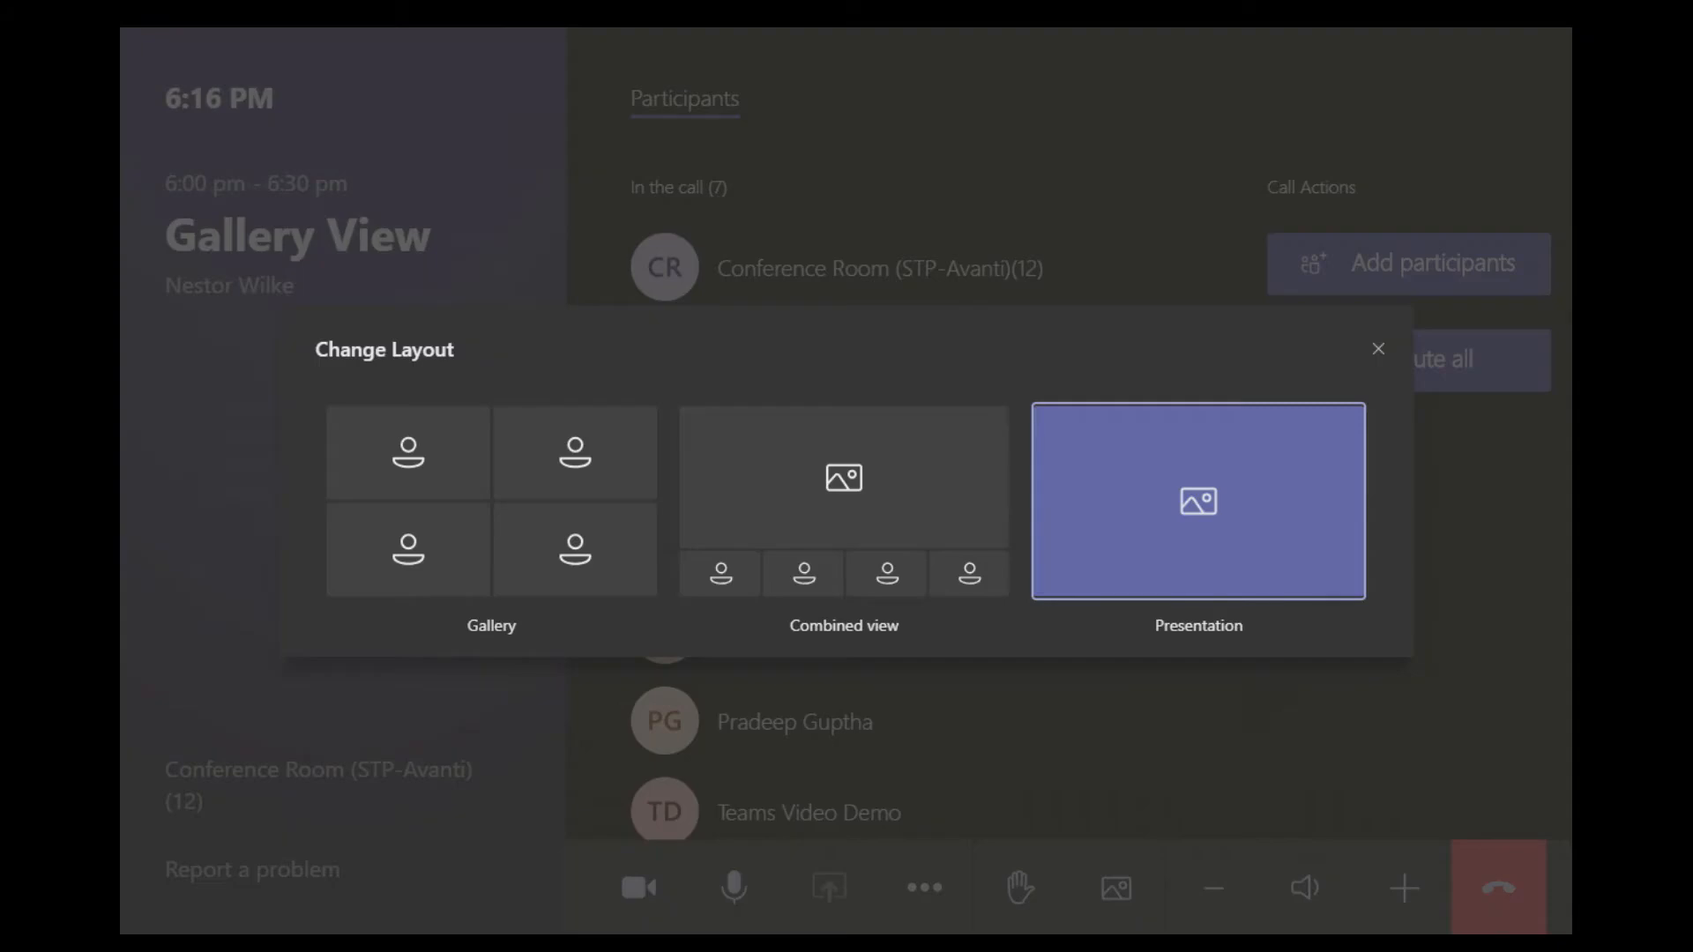
{"action": "left_click", "coordinate": [1377, 349]}
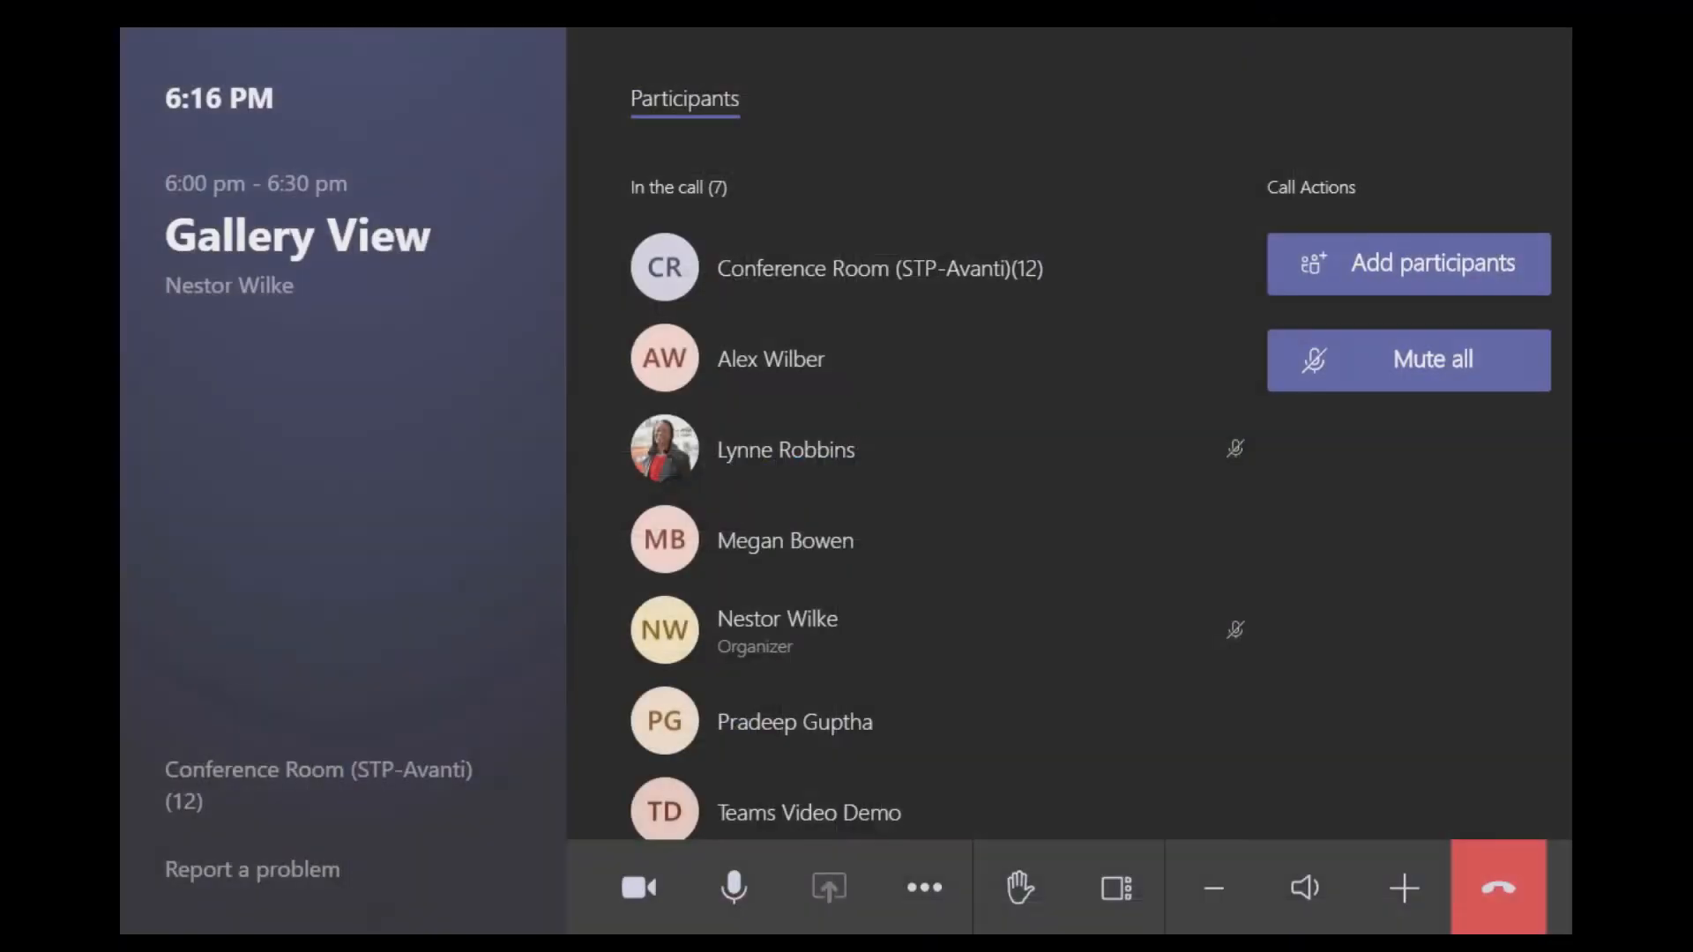
{"action": "left_click", "coordinate": [1117, 888]}
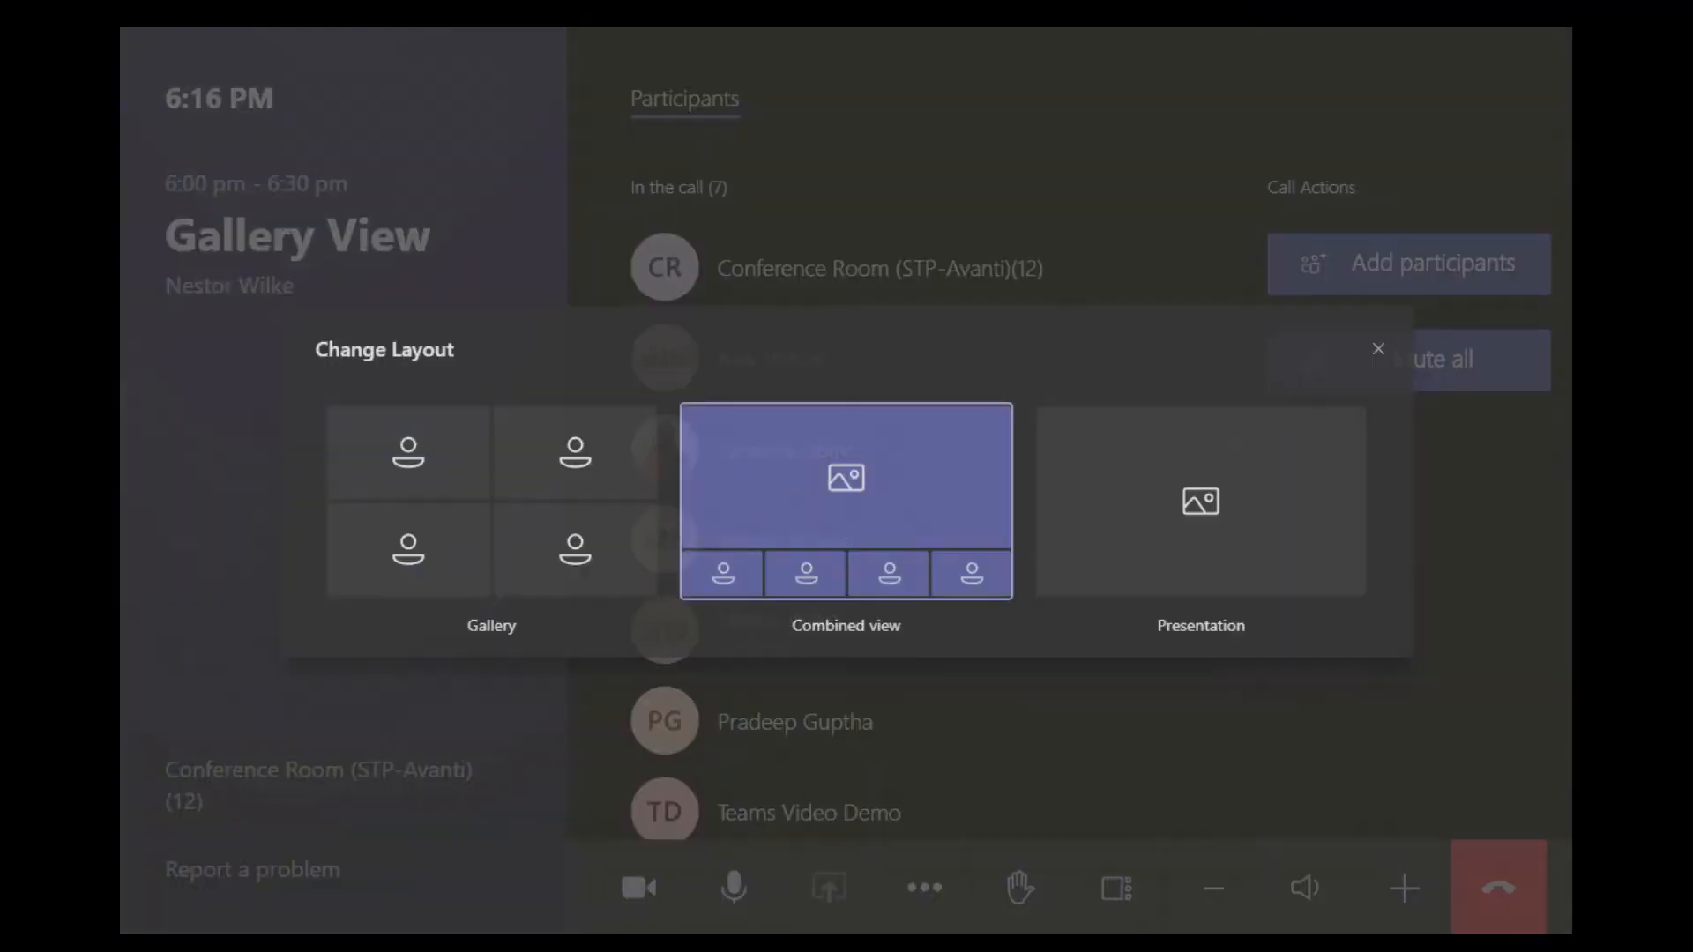
Step: Switch the meeting to Gallery layout and reopen the layout chooser
{"action": "left_click", "coordinate": [1379, 349]}
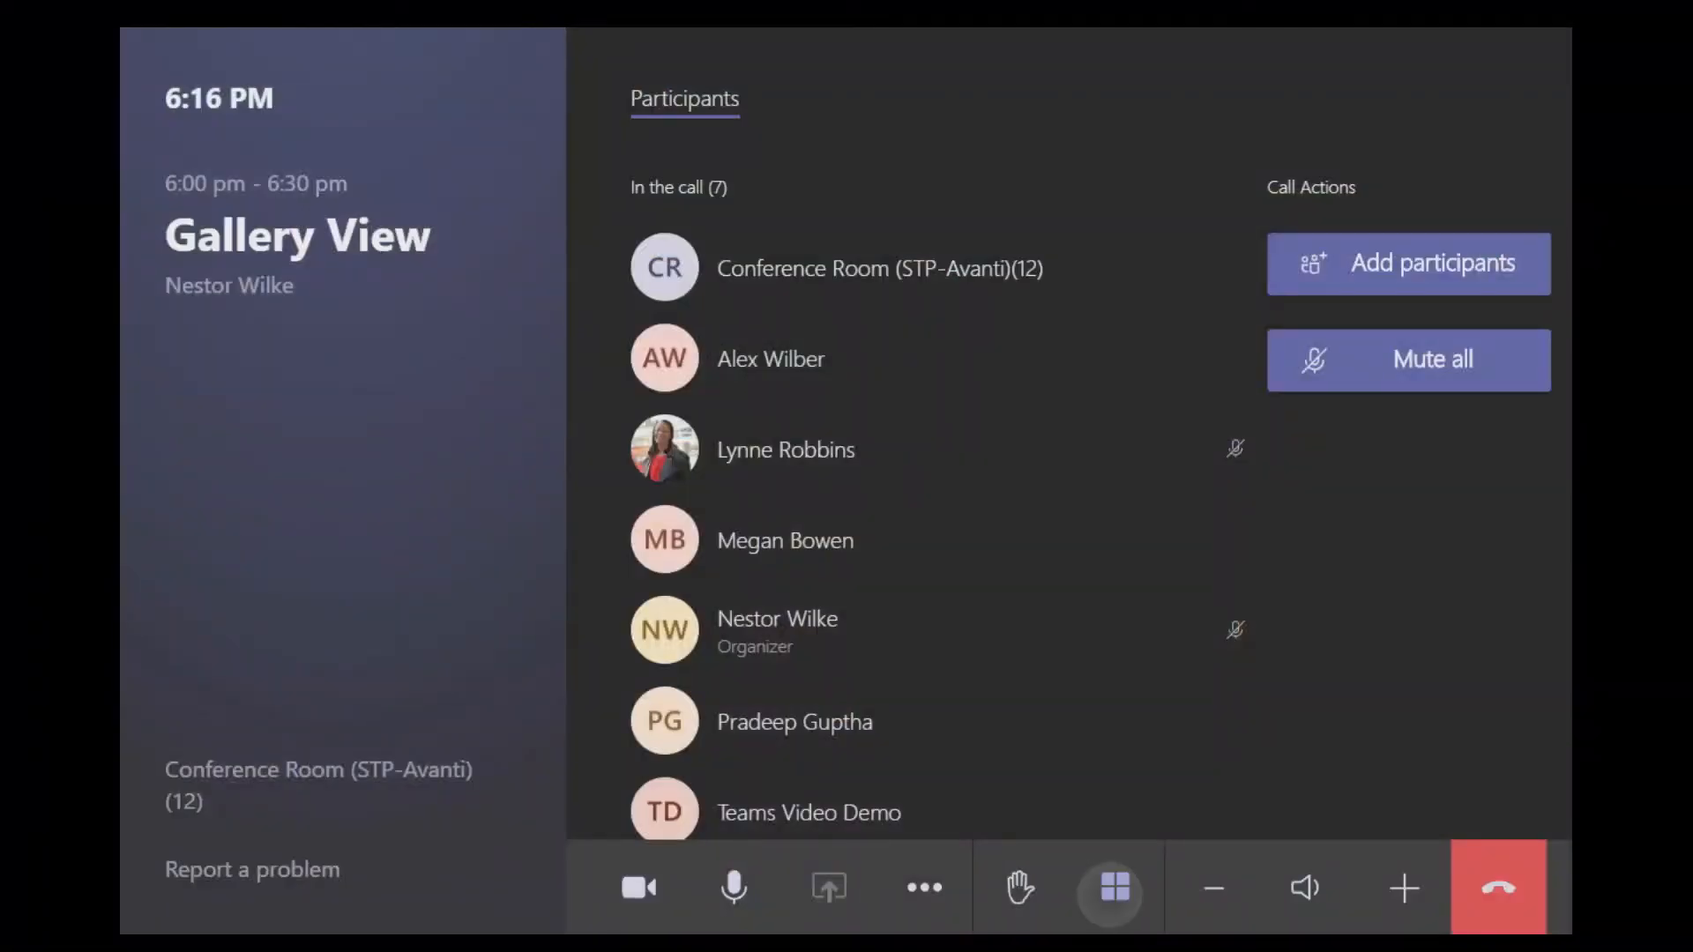
{"action": "left_click", "coordinate": [1112, 888]}
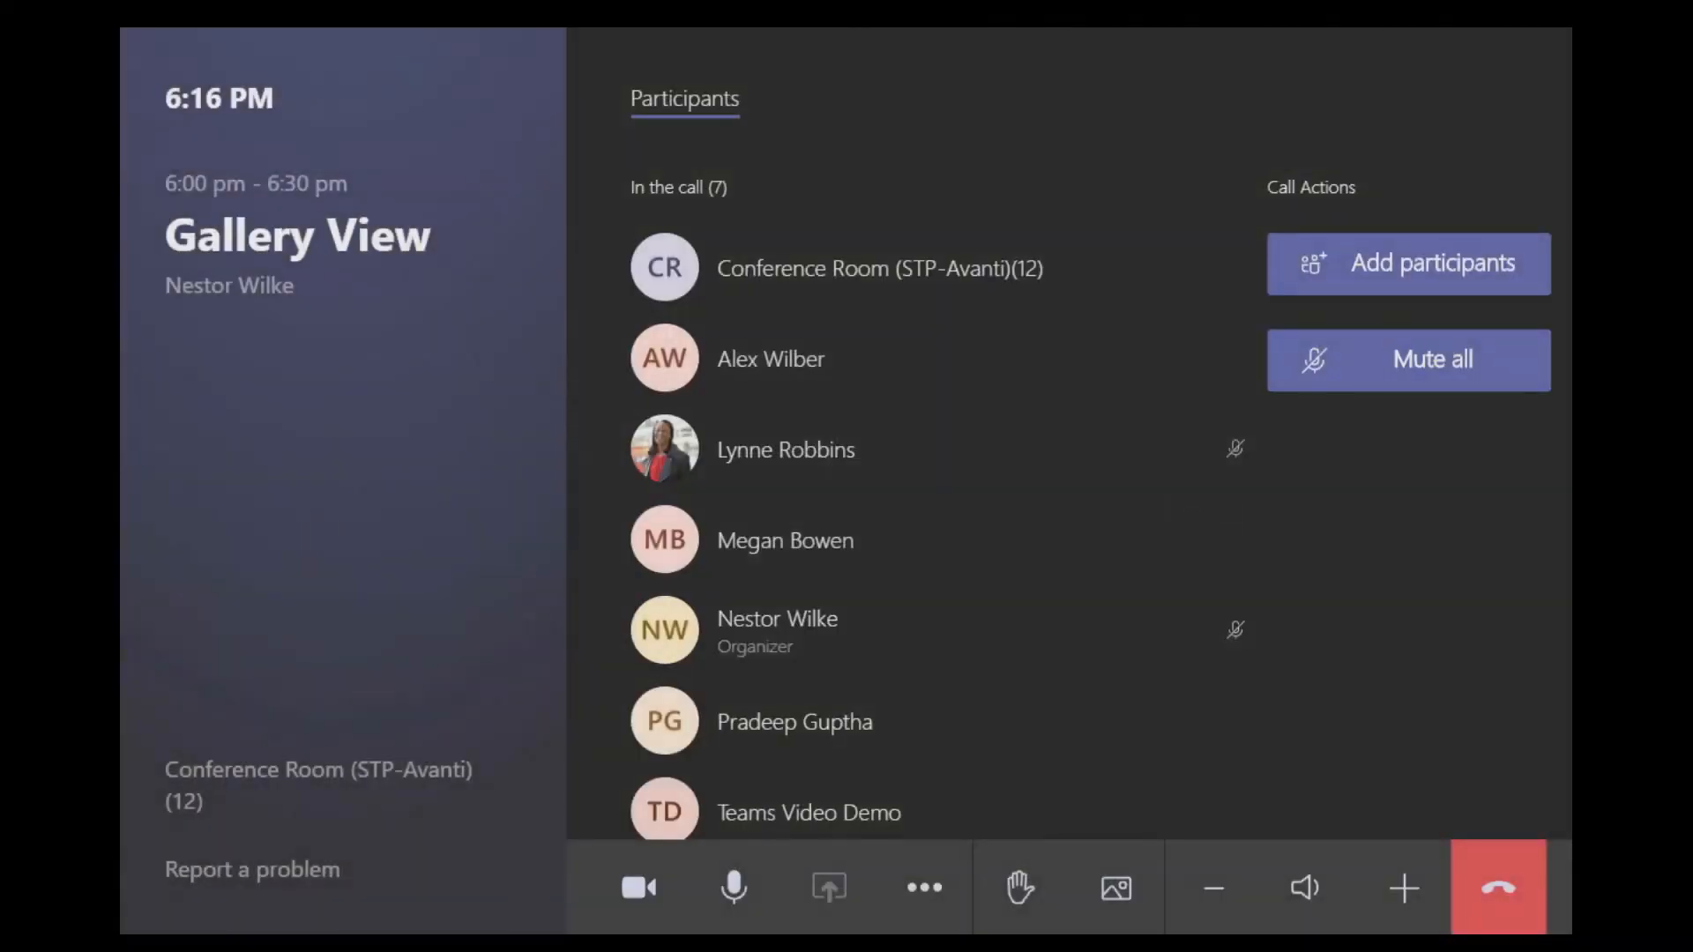